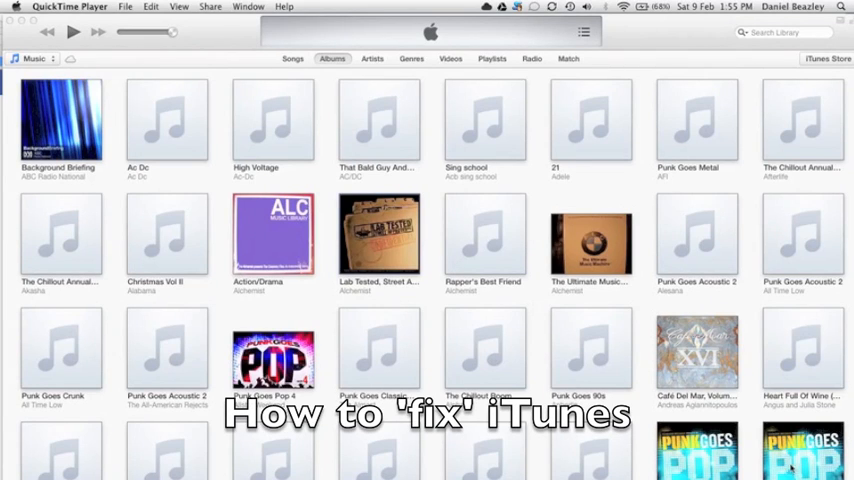
pyautogui.moveTo(176, 126)
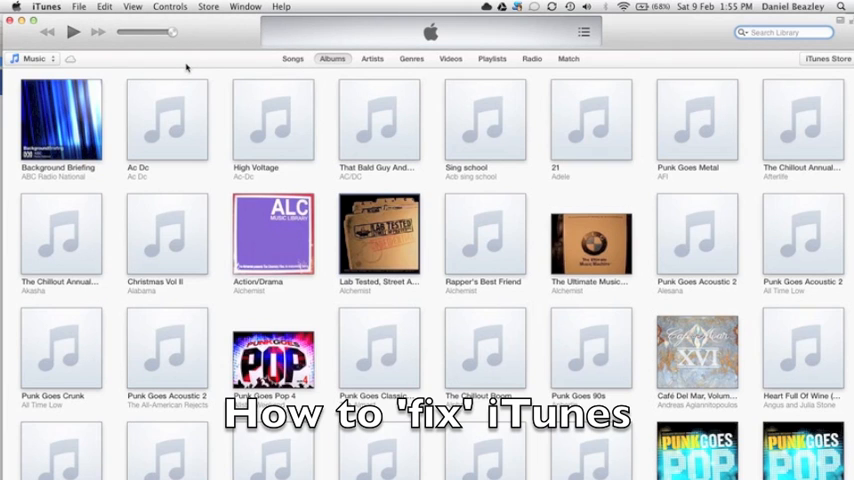
pyautogui.moveTo(180, 145)
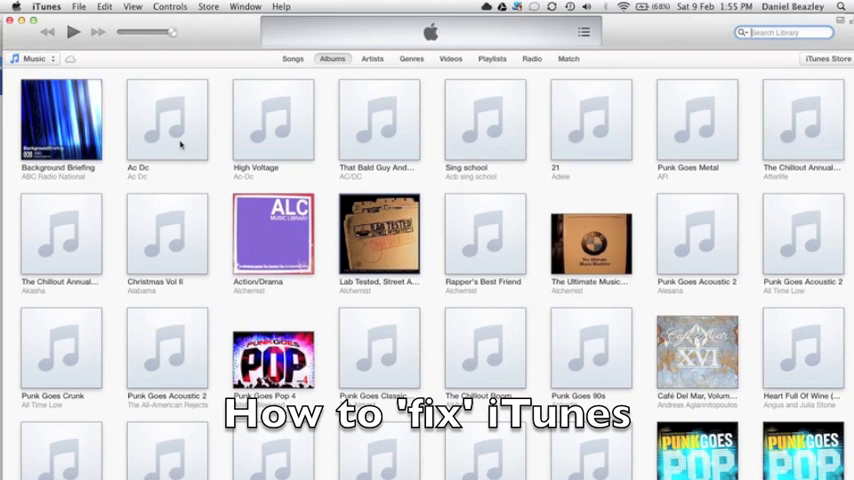
pyautogui.moveTo(251, 105)
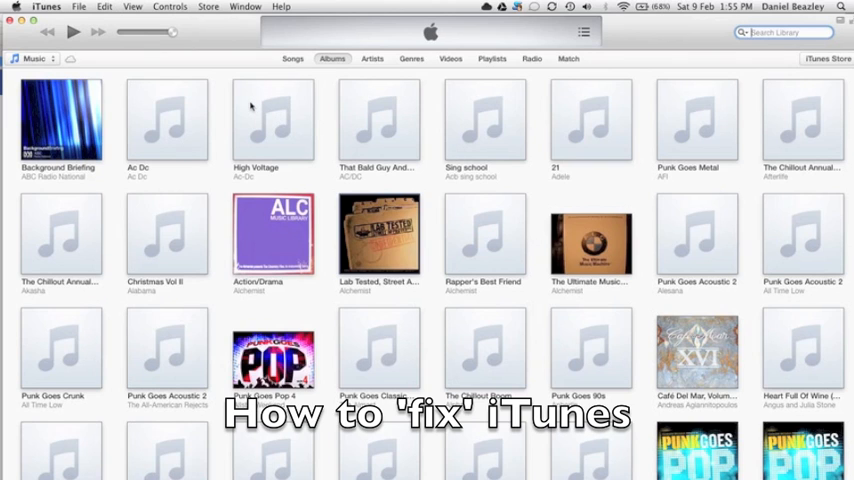
pyautogui.moveTo(238, 125)
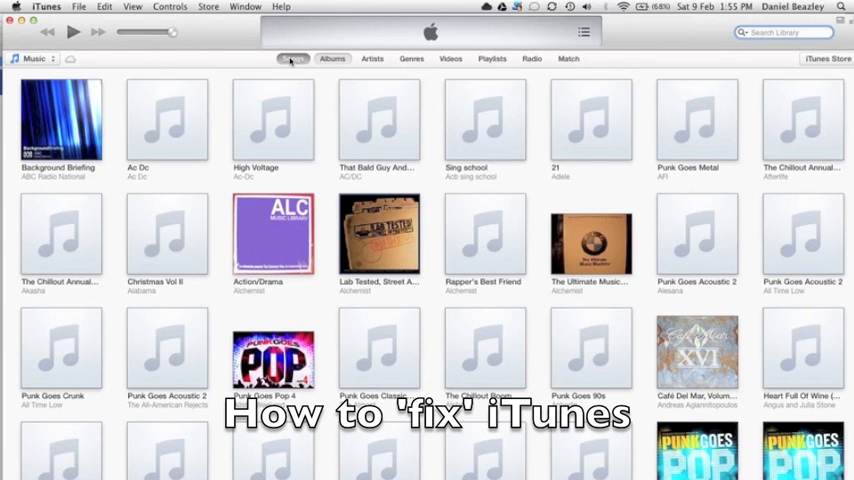
# - Switch the library to Songs, briefly to Albums, then back to the Songs list
pyautogui.click(293, 58)
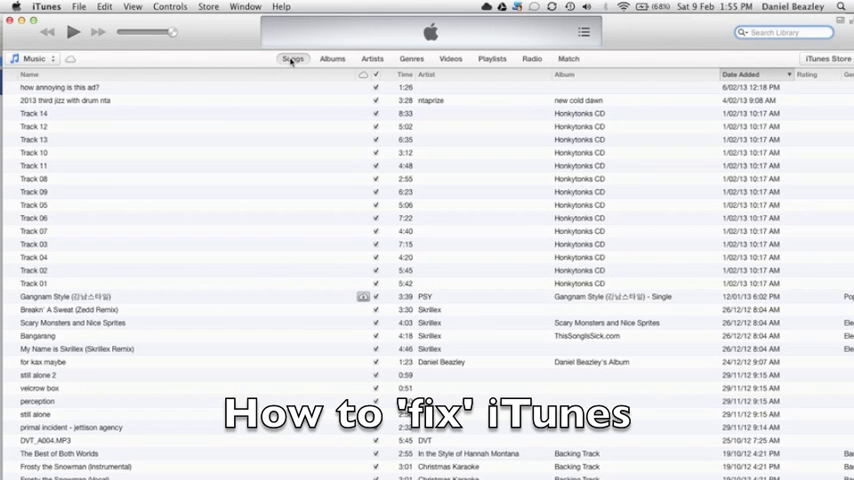
pyautogui.click(331, 58)
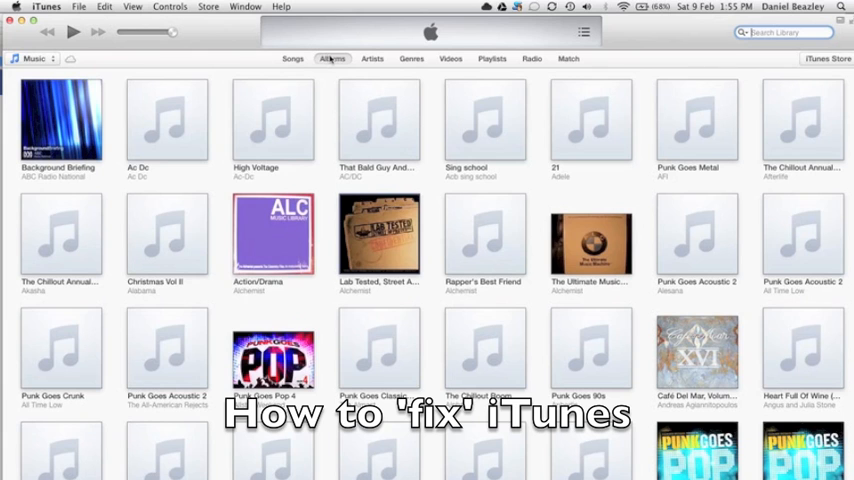
pyautogui.click(291, 58)
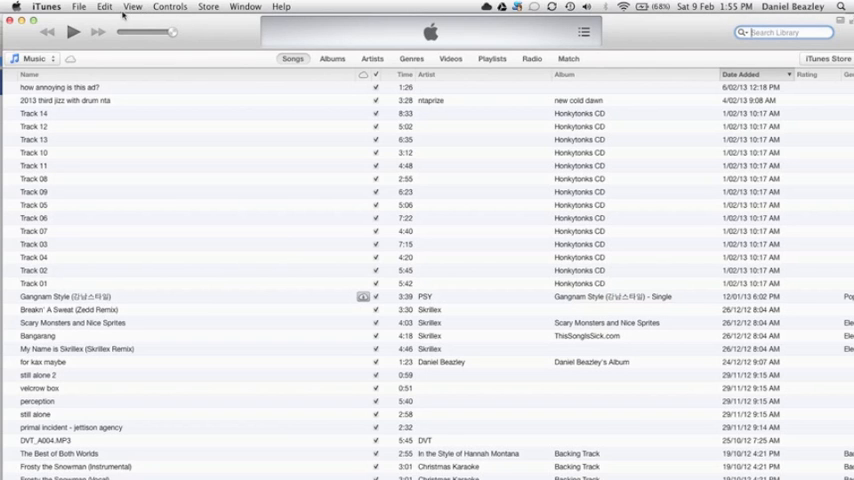
pyautogui.moveTo(128, 6)
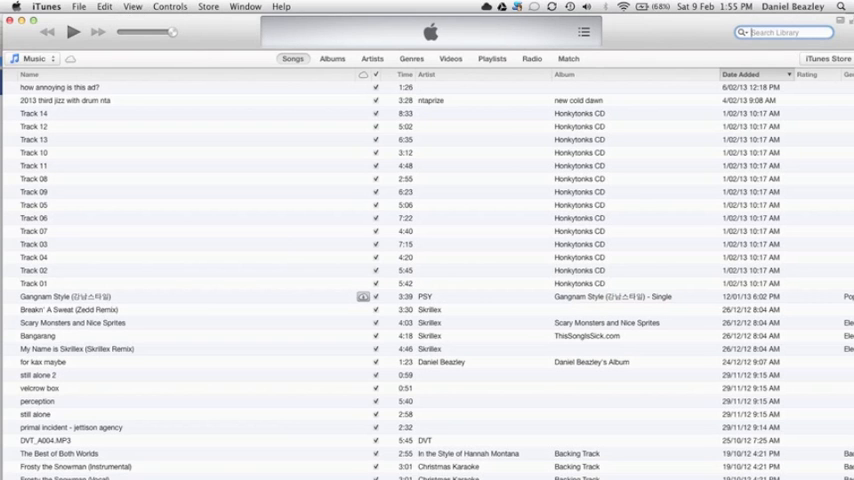
# - Choose Show Sidebar from the View menu to restore the library sidebar
pyautogui.click(125, 8)
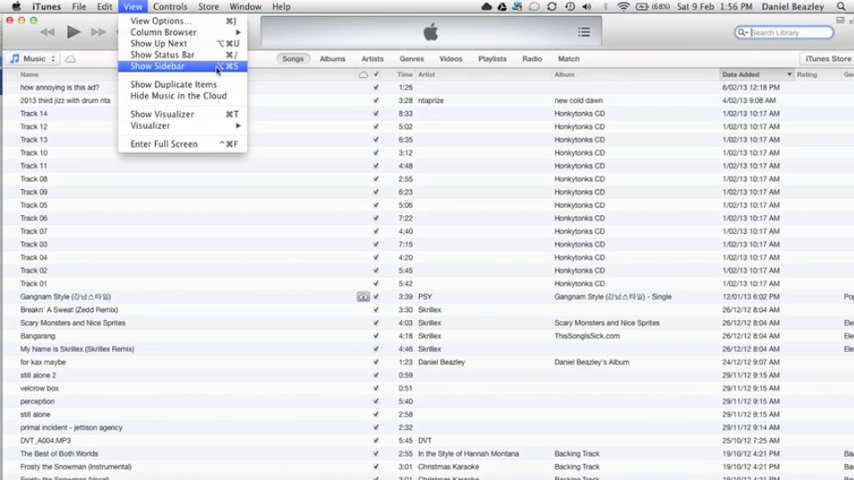
pyautogui.moveTo(185, 66)
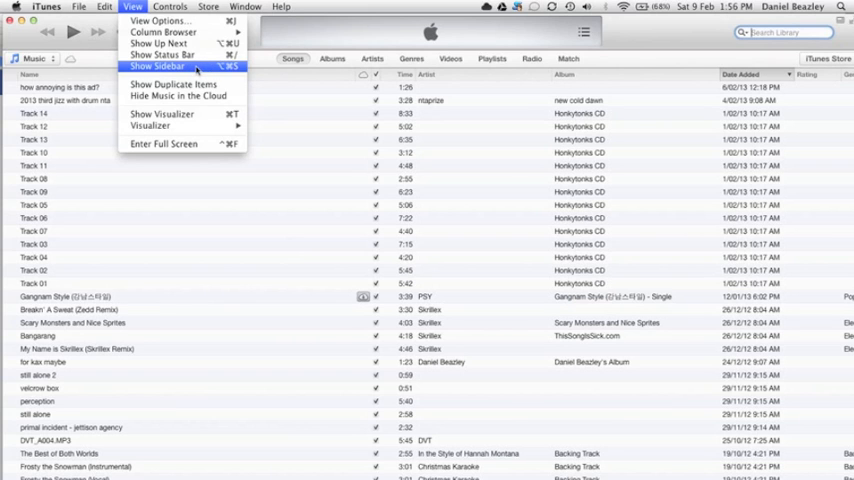
pyautogui.click(165, 65)
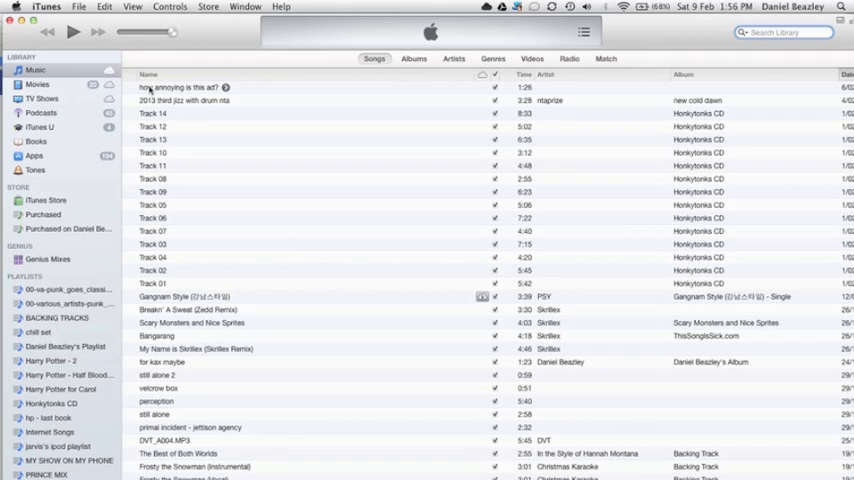
# - Go to the iTunes Store home page and focus the Search Store field
pyautogui.click(45, 200)
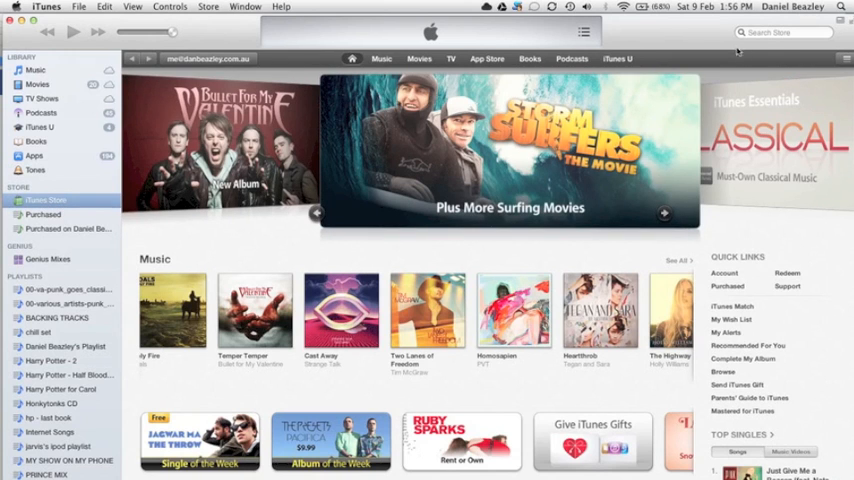
pyautogui.click(780, 37)
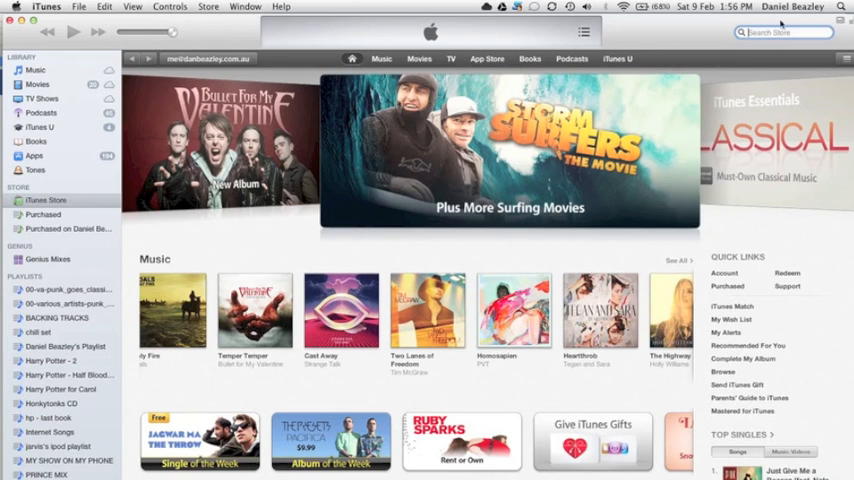